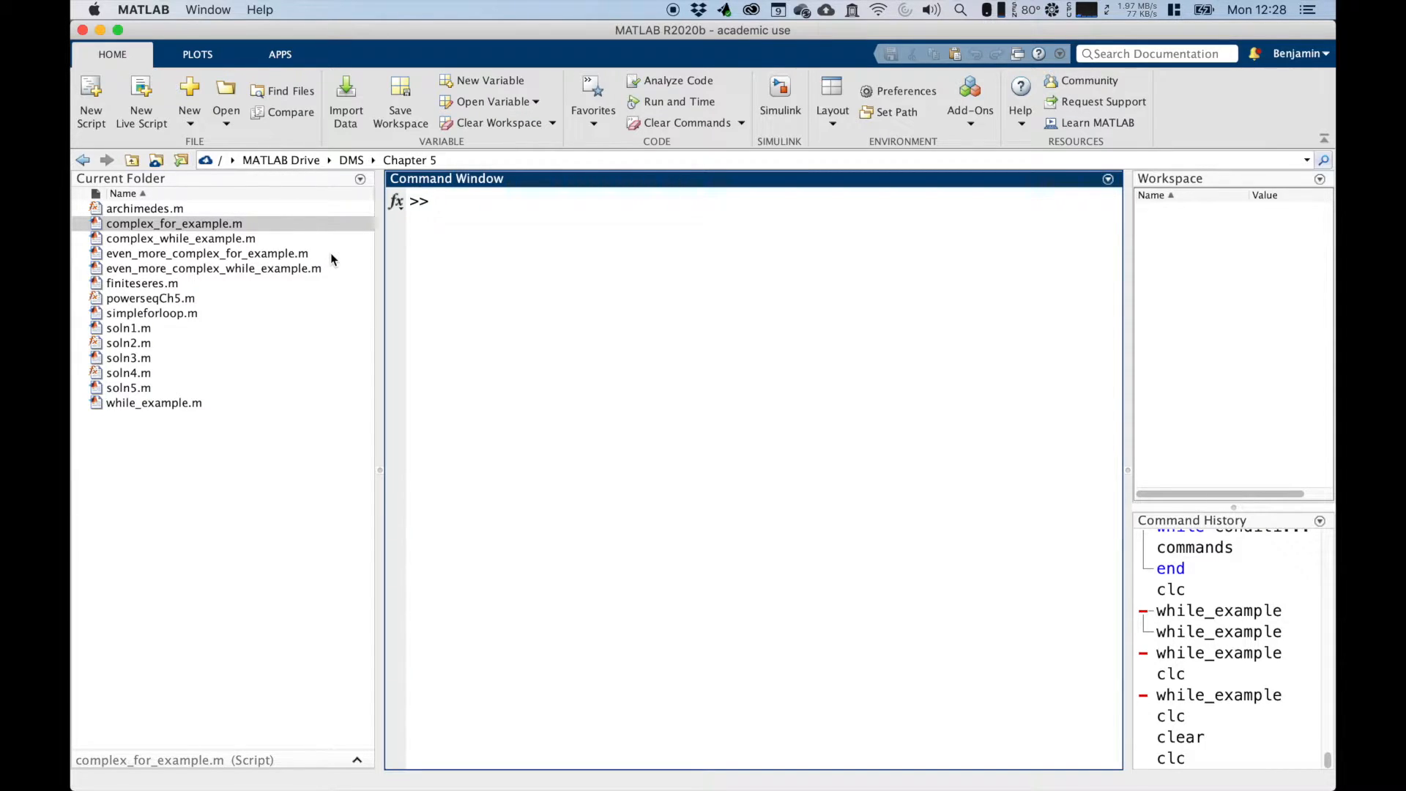
Open complex_while_example.m from the Current Folder panel in the Editor
click(181, 238)
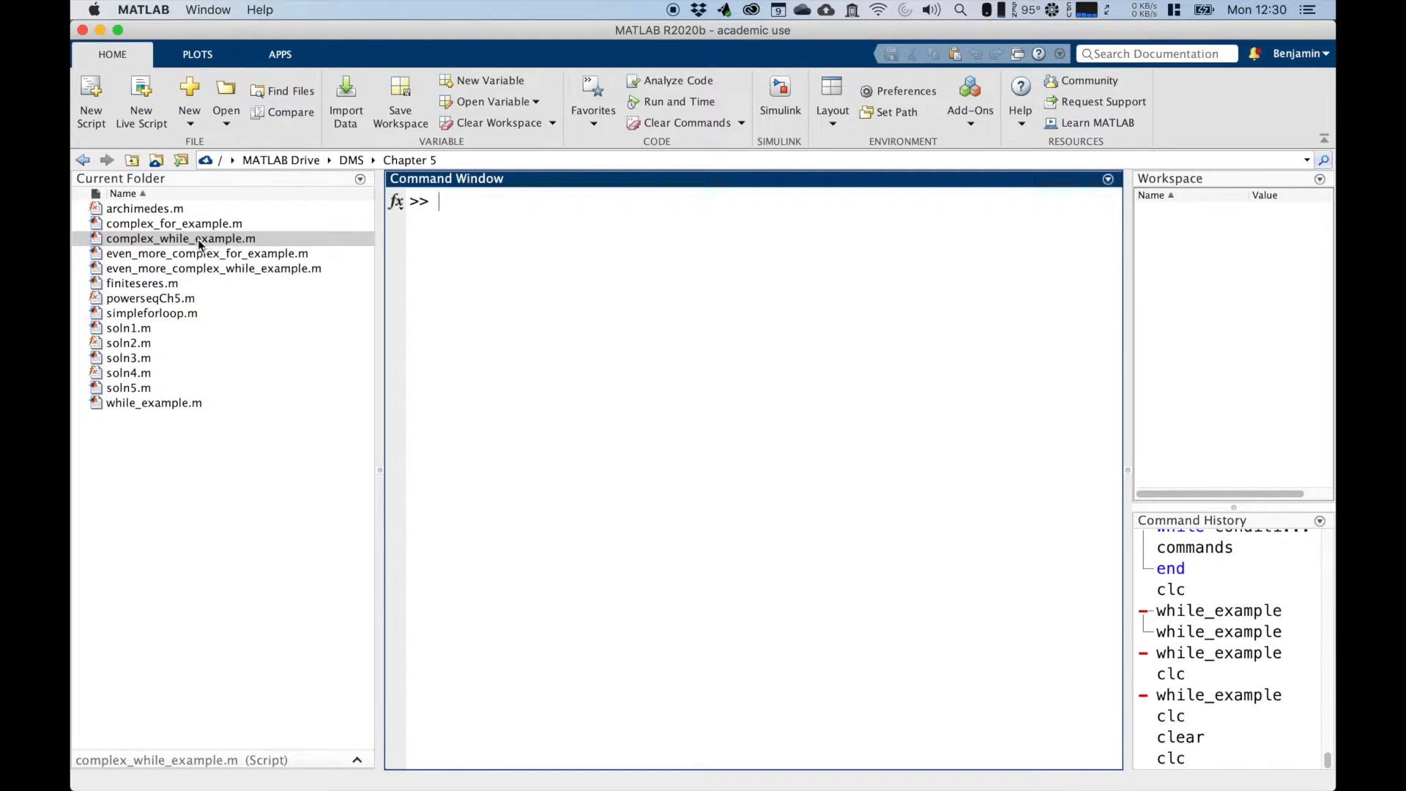
double_click(180, 237)
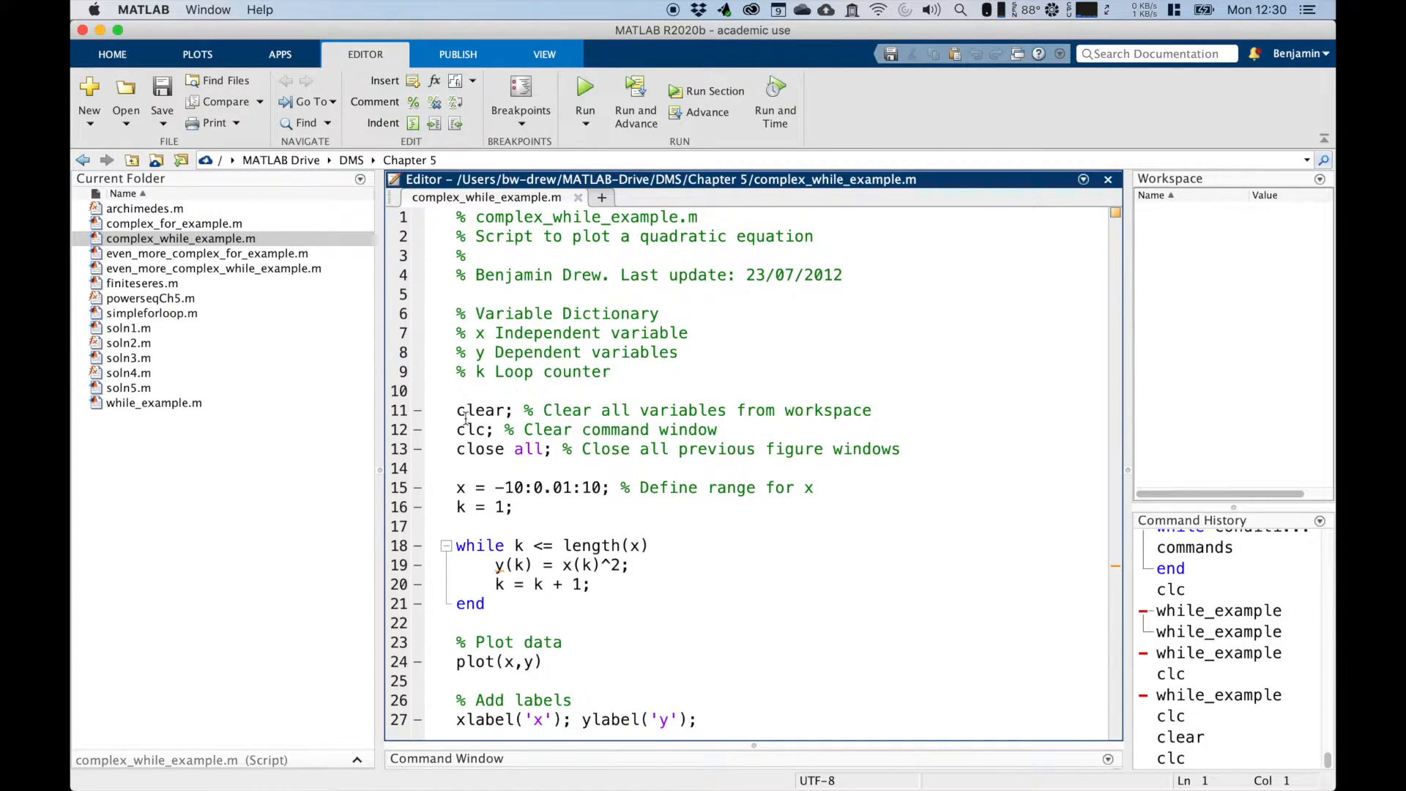
mouse_move(452, 439)
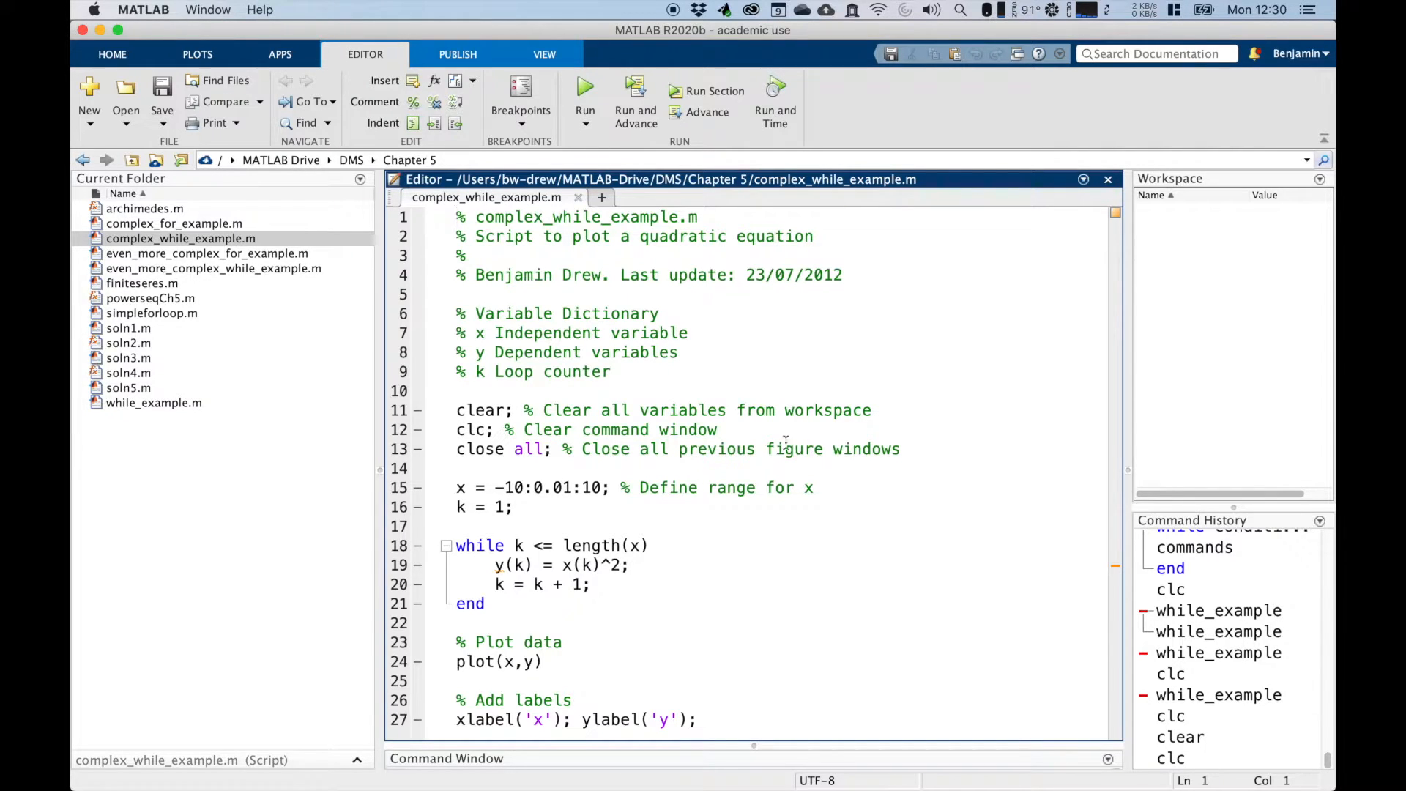
mouse_move(569, 628)
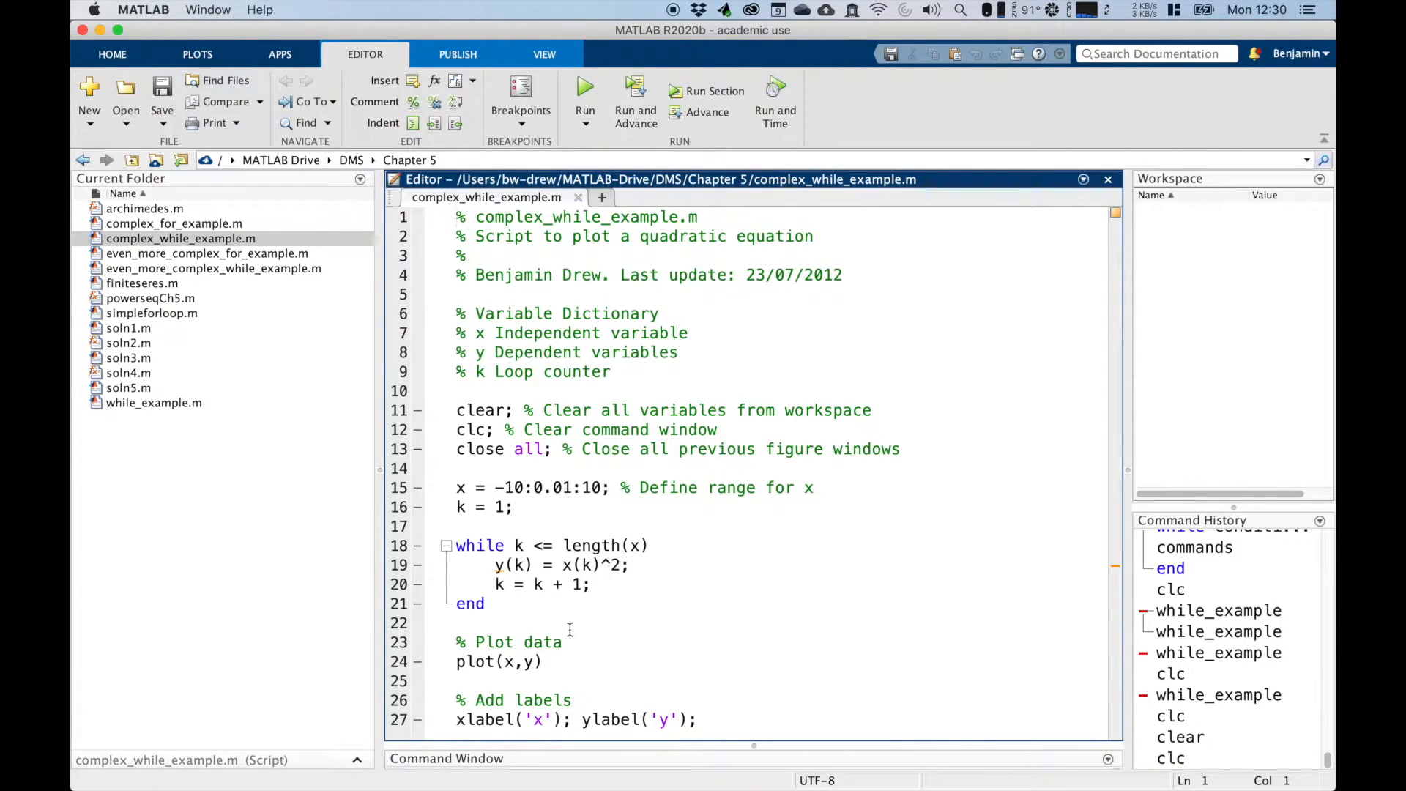
mouse_move(655, 670)
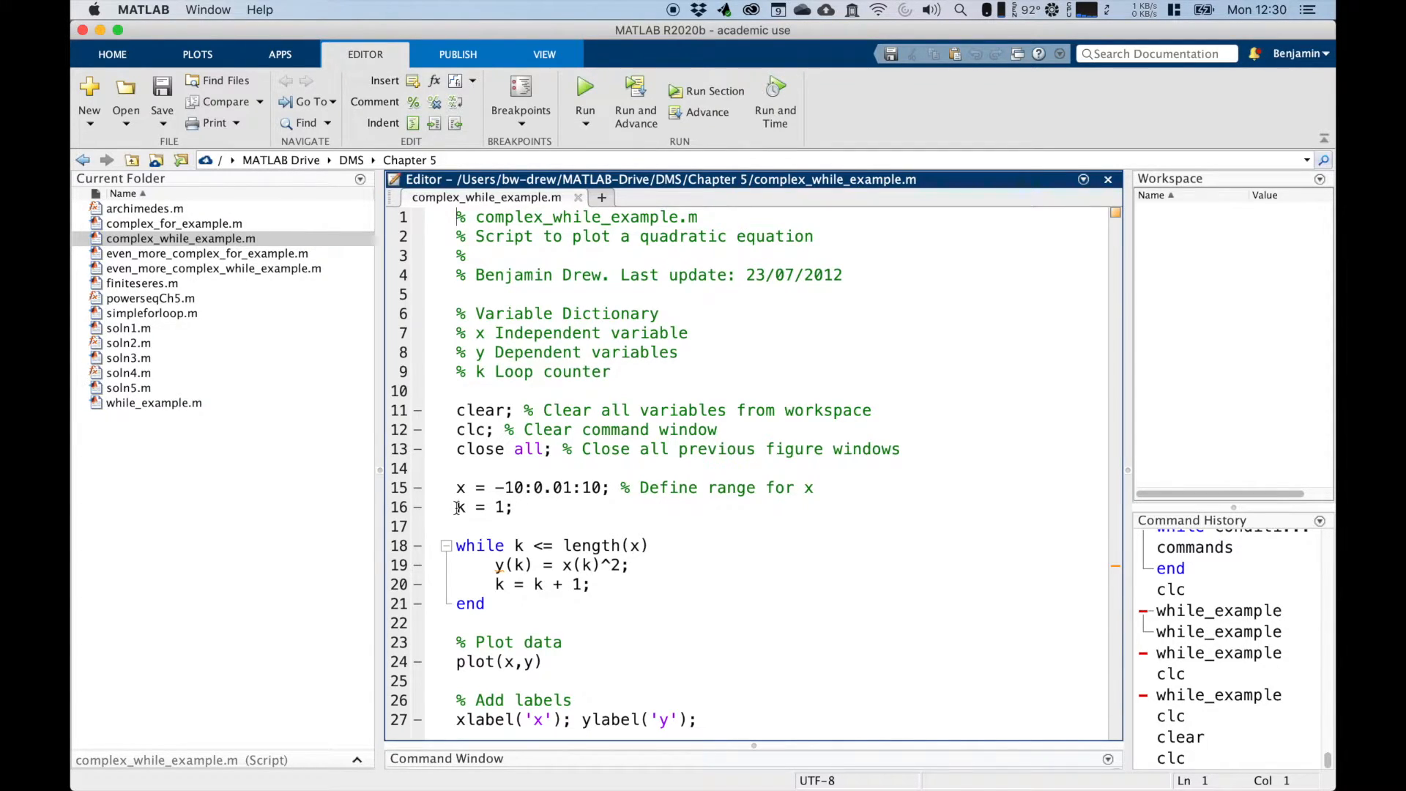
triple_click(482, 506)
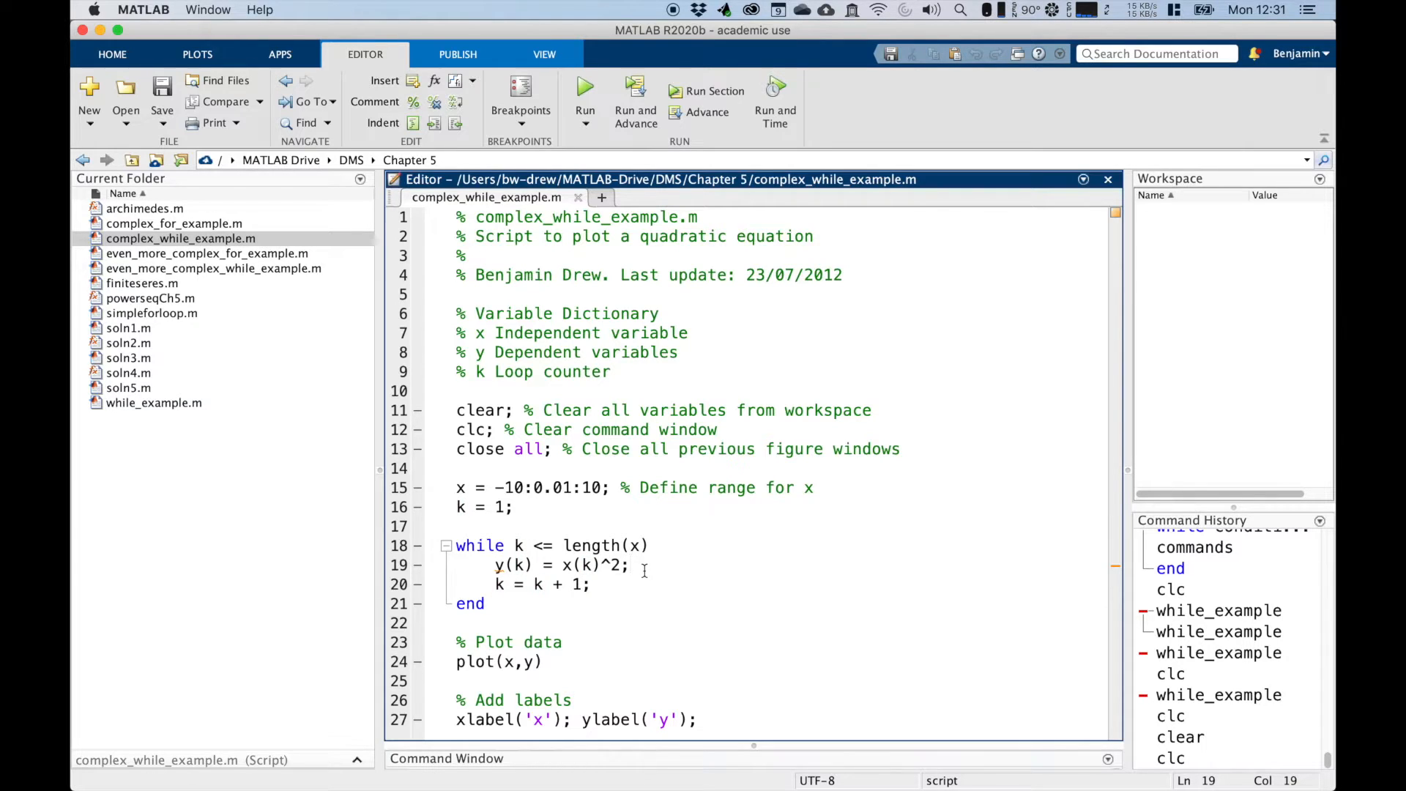
mouse_move(1121, 571)
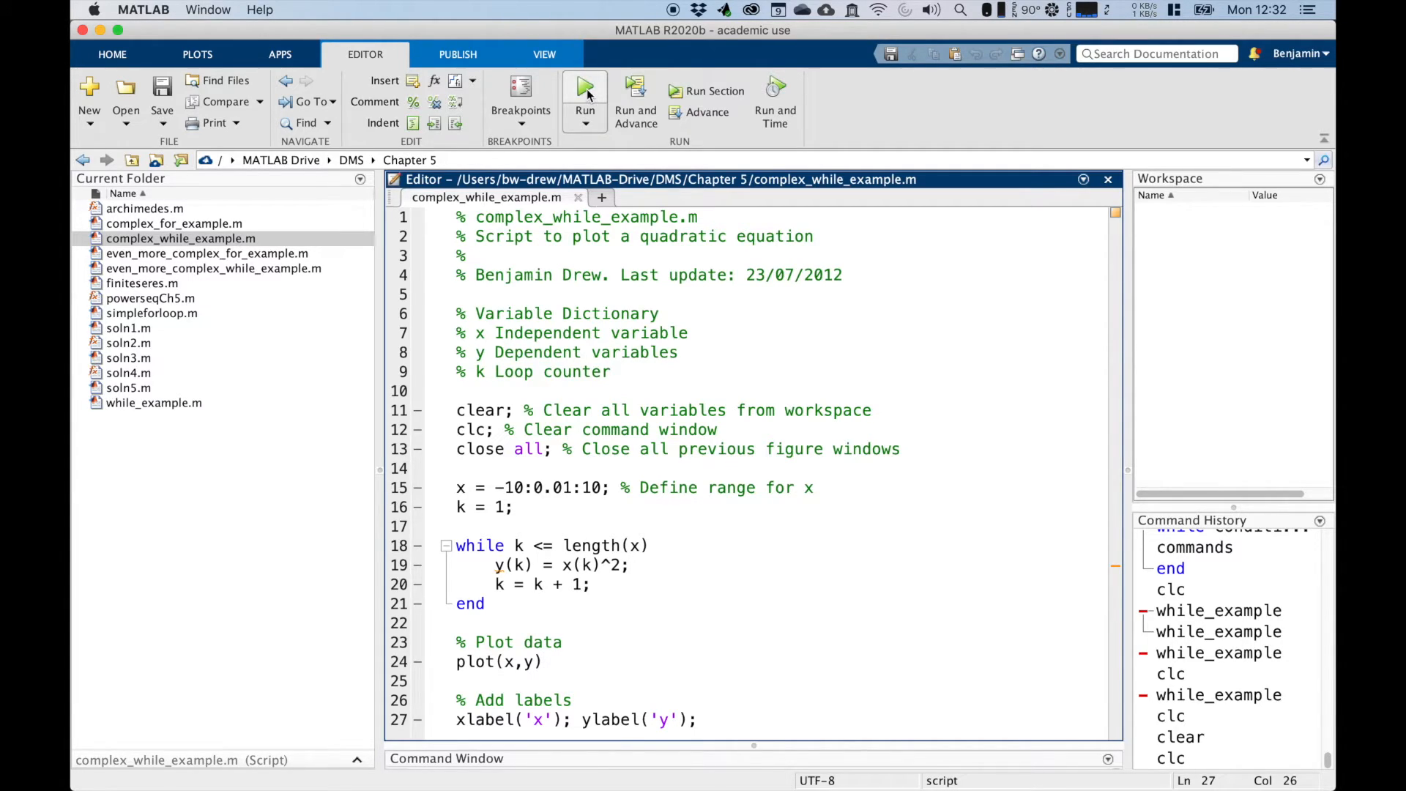
mouse_move(584, 96)
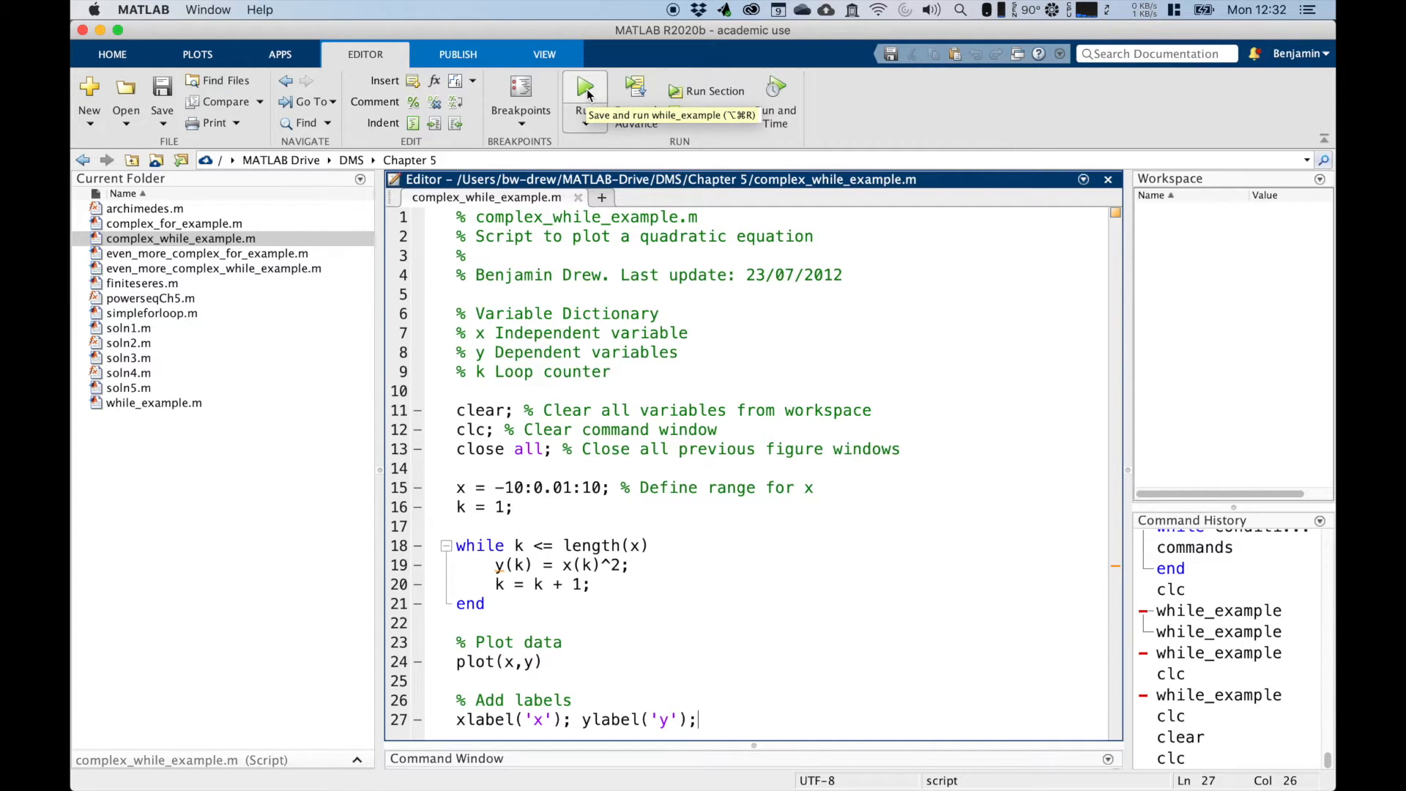
Run complex_while_example.m, producing k = 2002 and 1x2001 vectors x and y
click(583, 89)
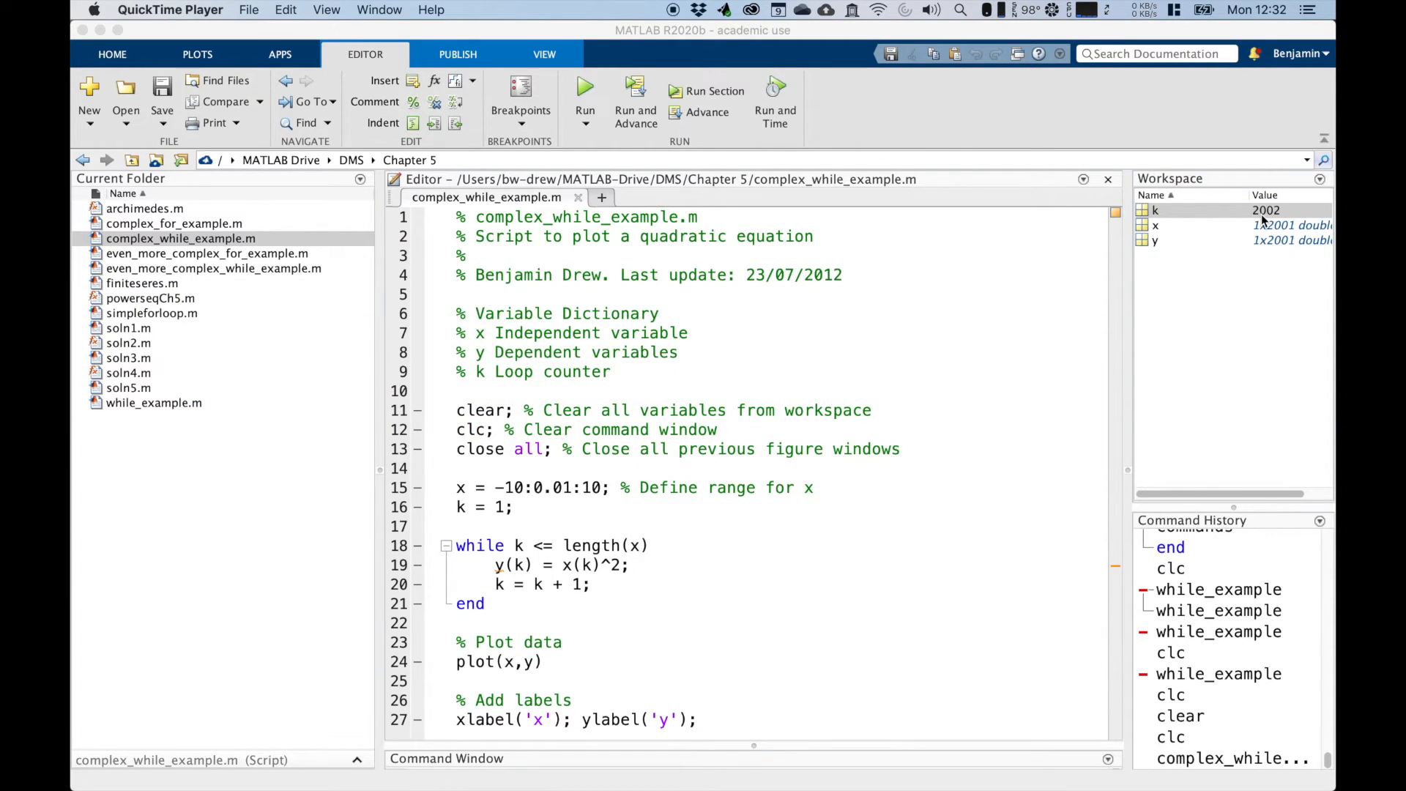
mouse_move(1079, 274)
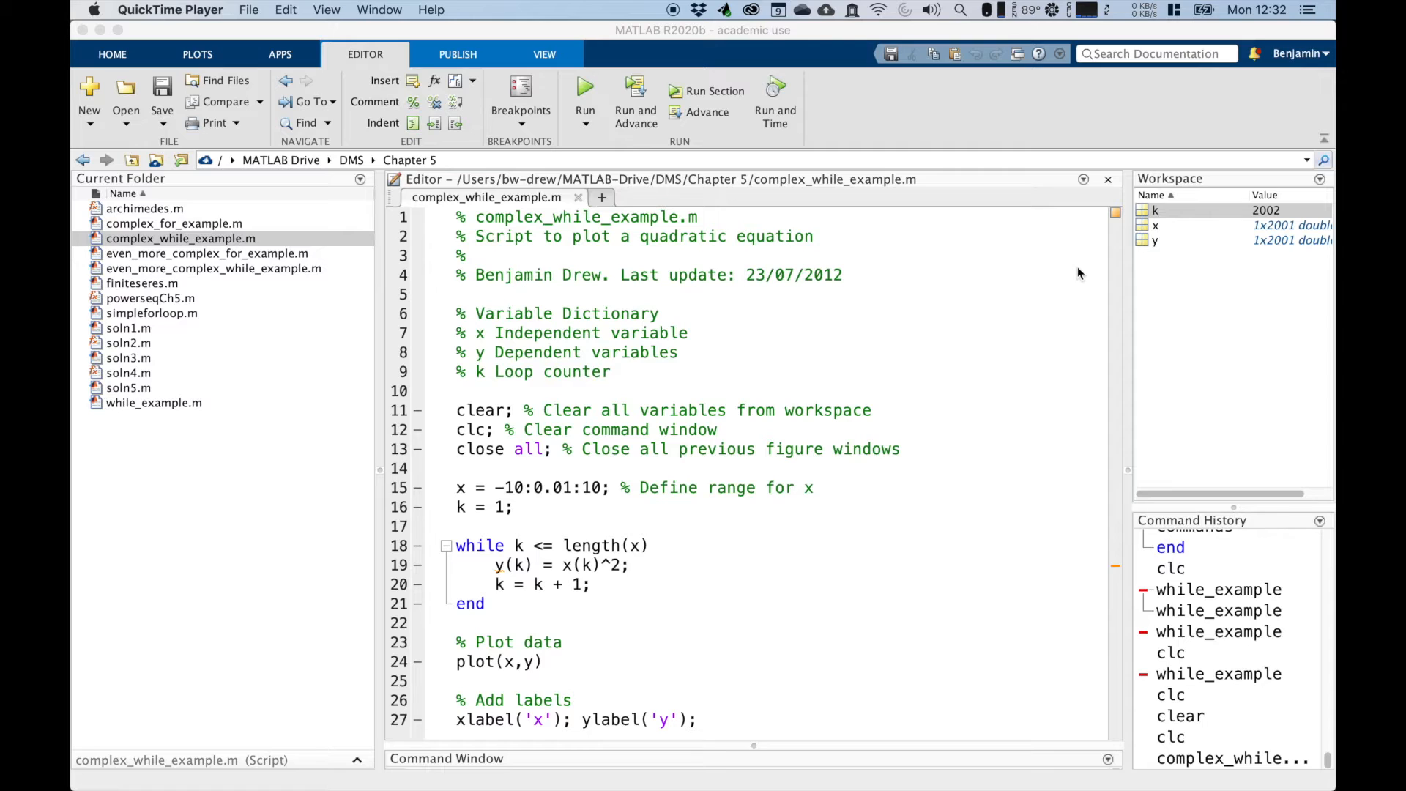
click(583, 89)
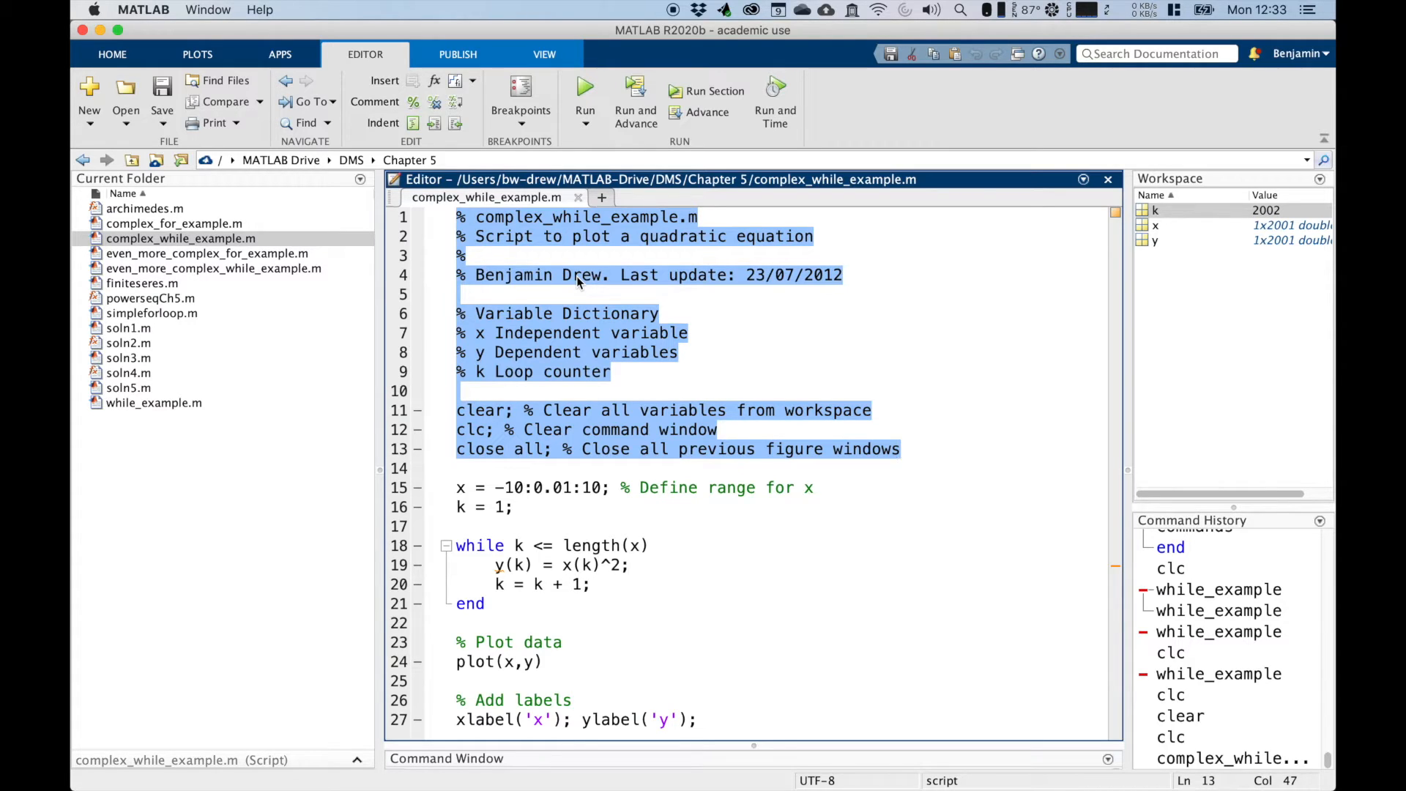
mouse_move(488, 479)
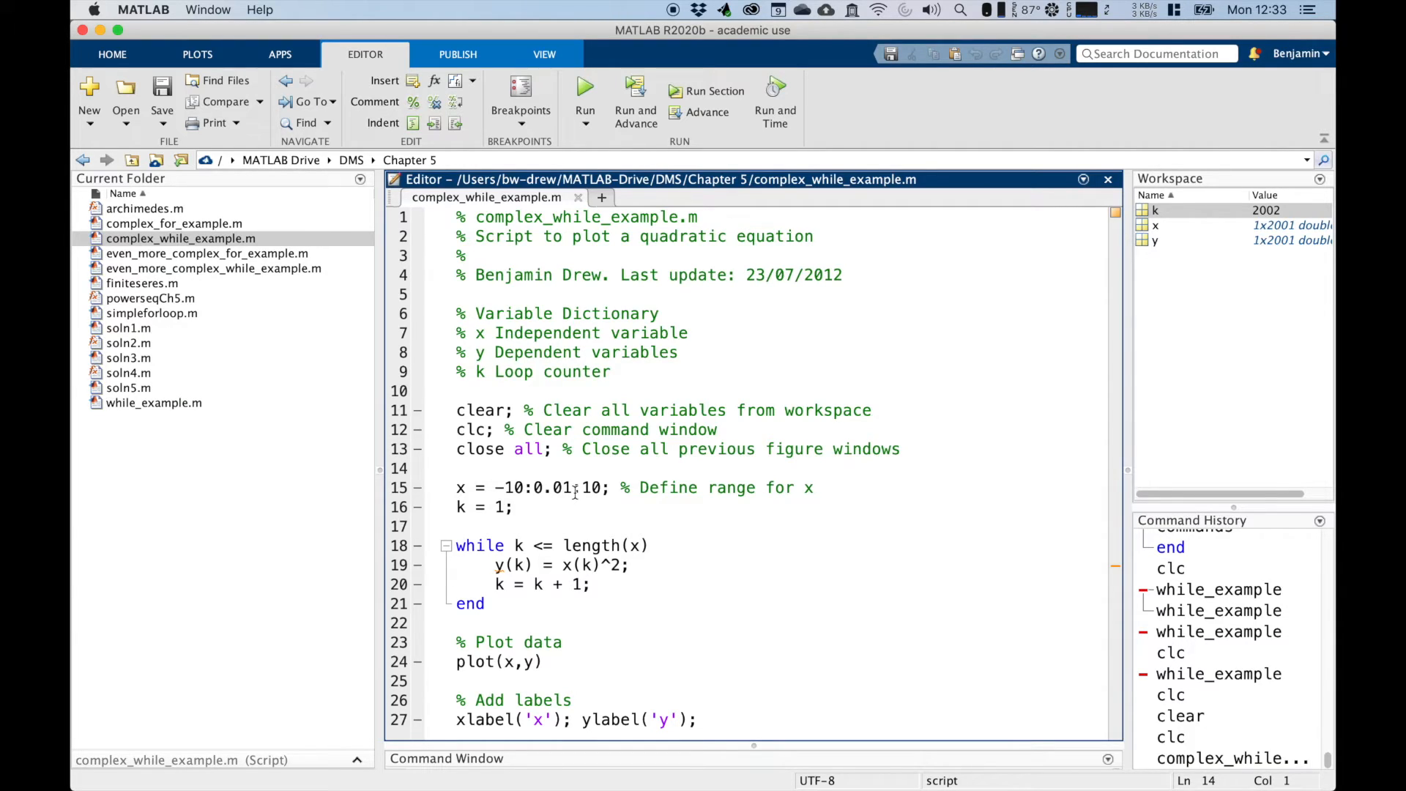
click(457, 468)
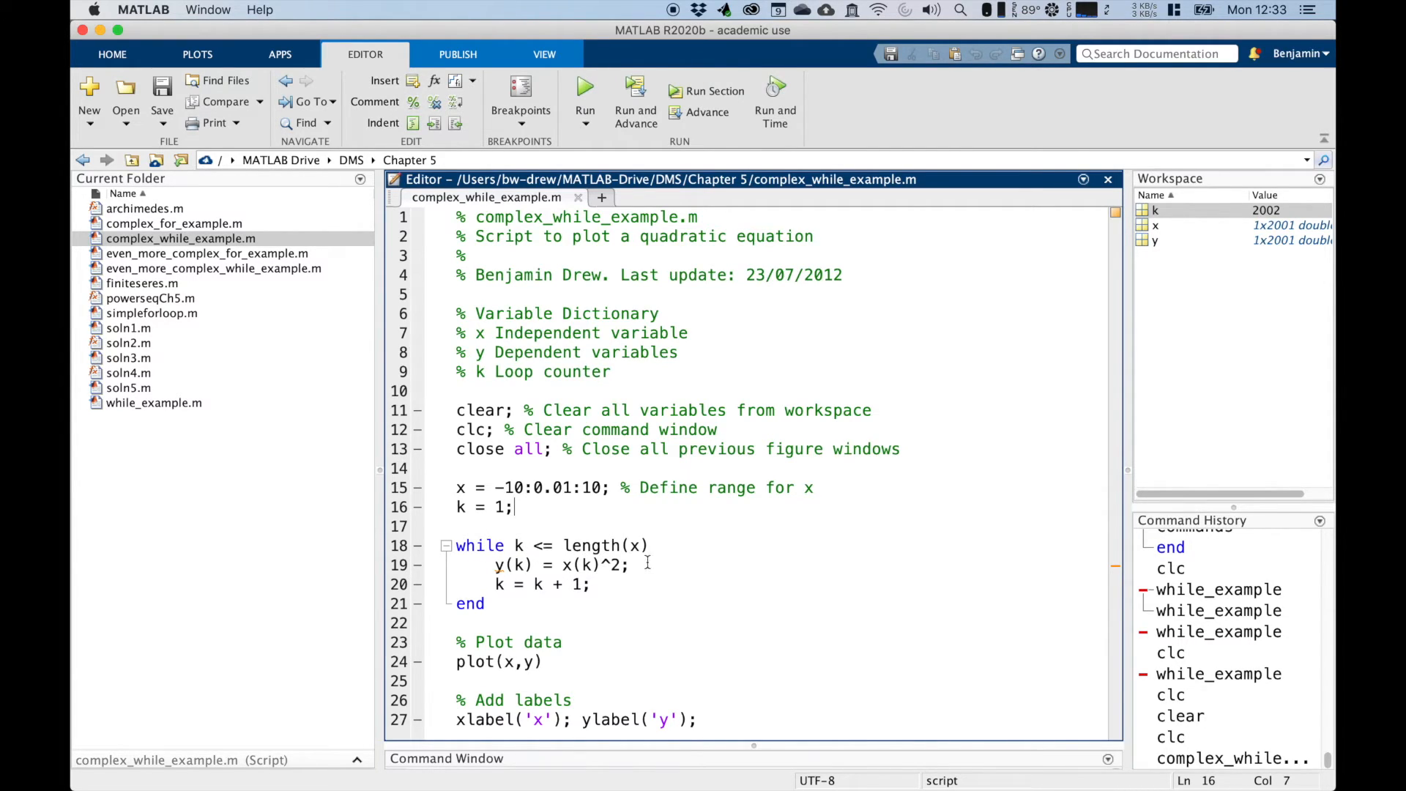
mouse_move(555, 584)
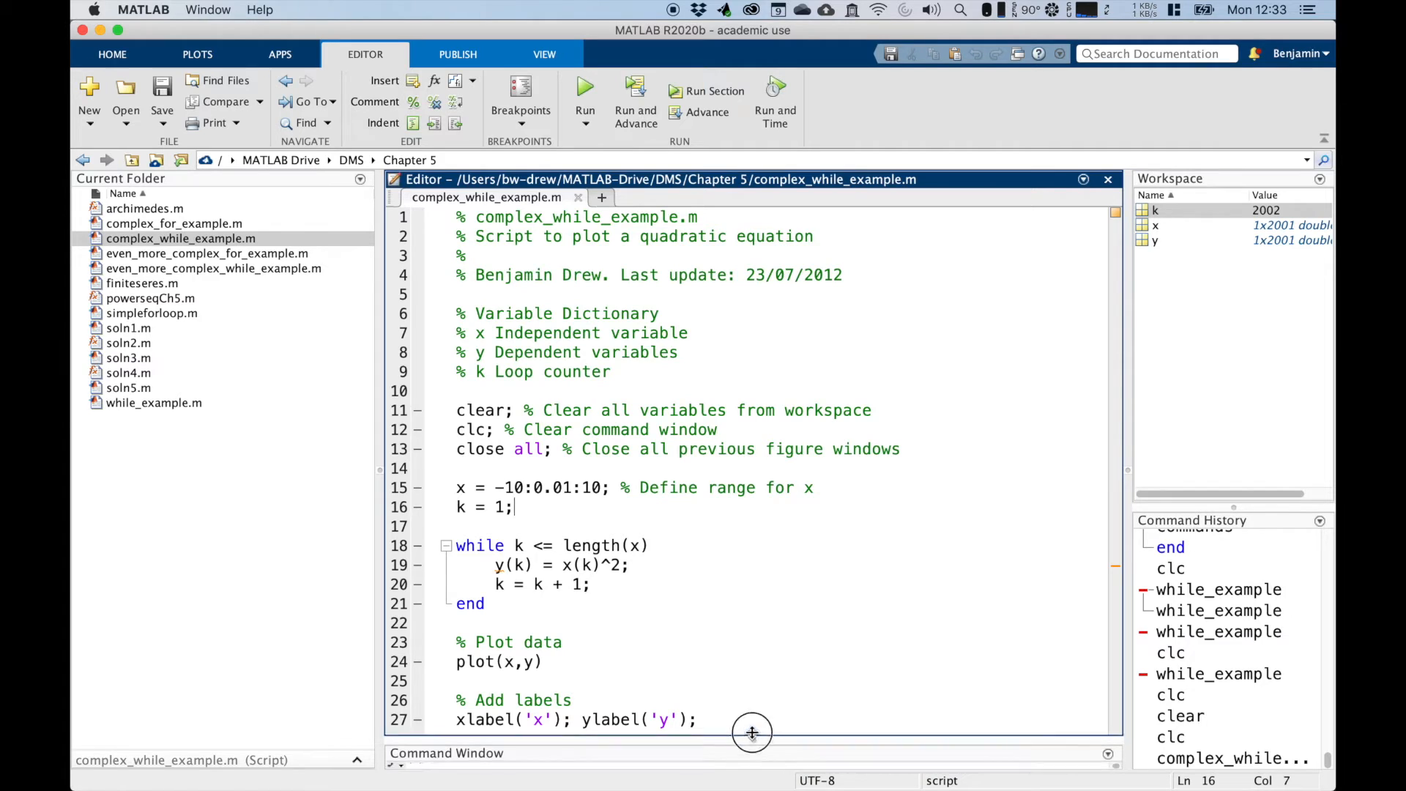
text(length)
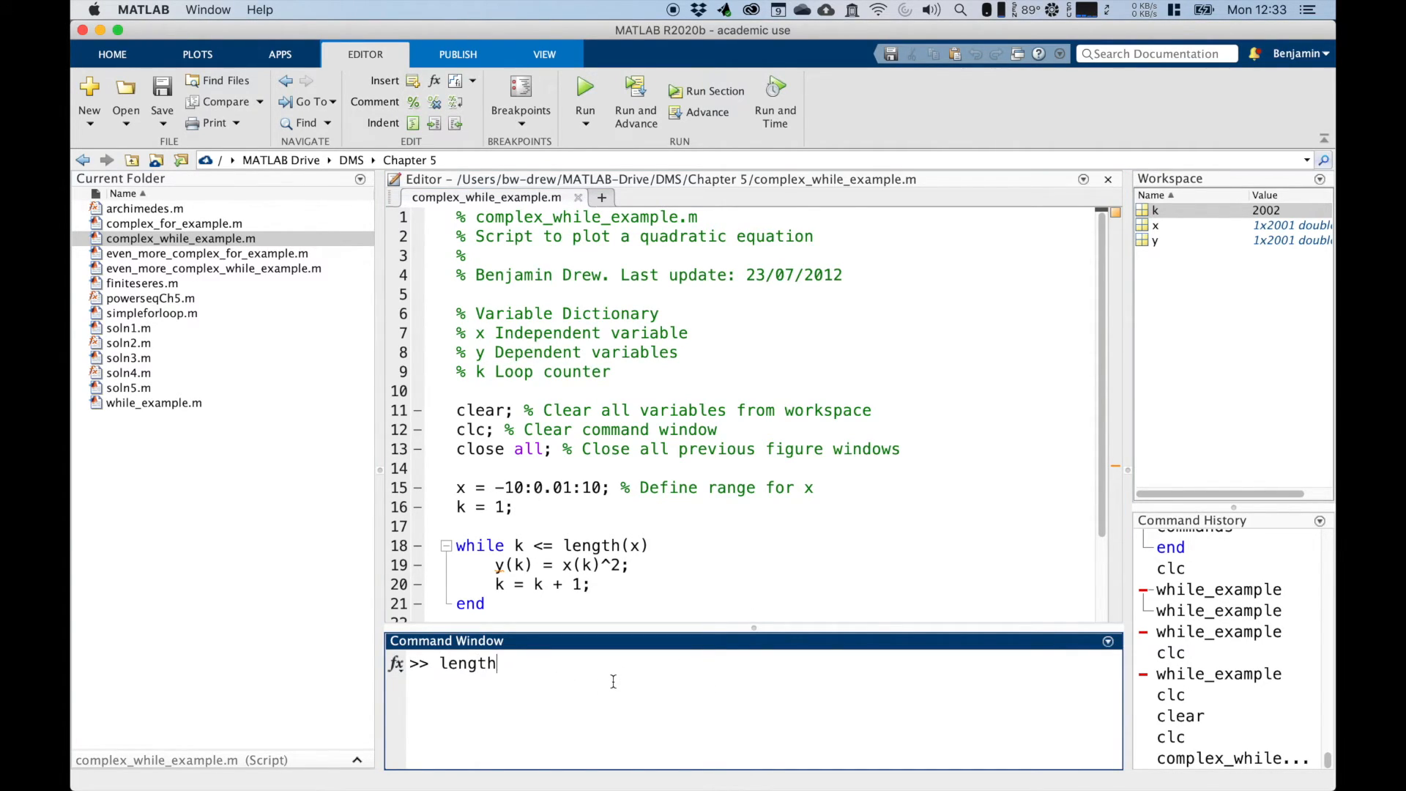
Evaluate length(x) to get ans = 2001, then select the loop line computing y(k)
key(Return)
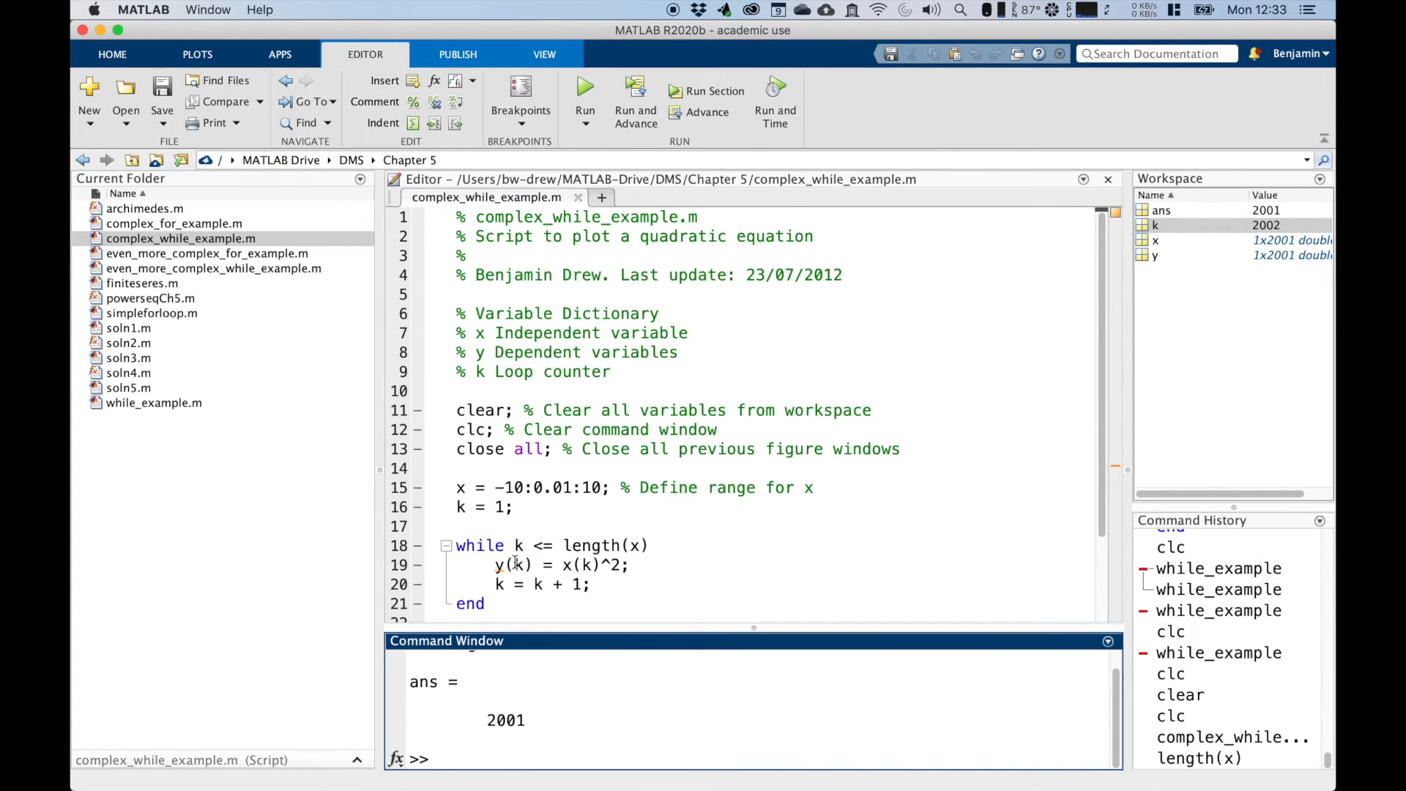
triple_click(556, 564)
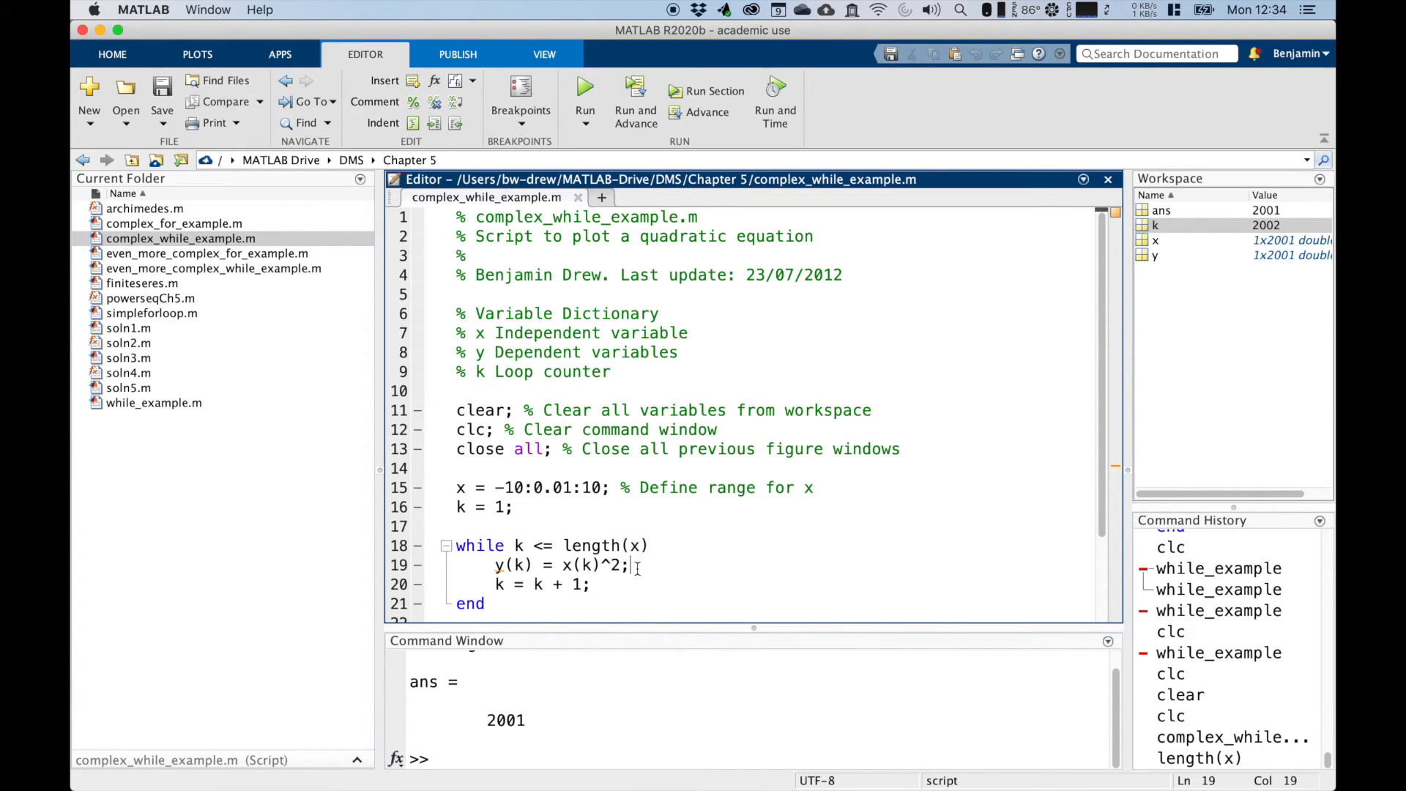
mouse_move(556, 583)
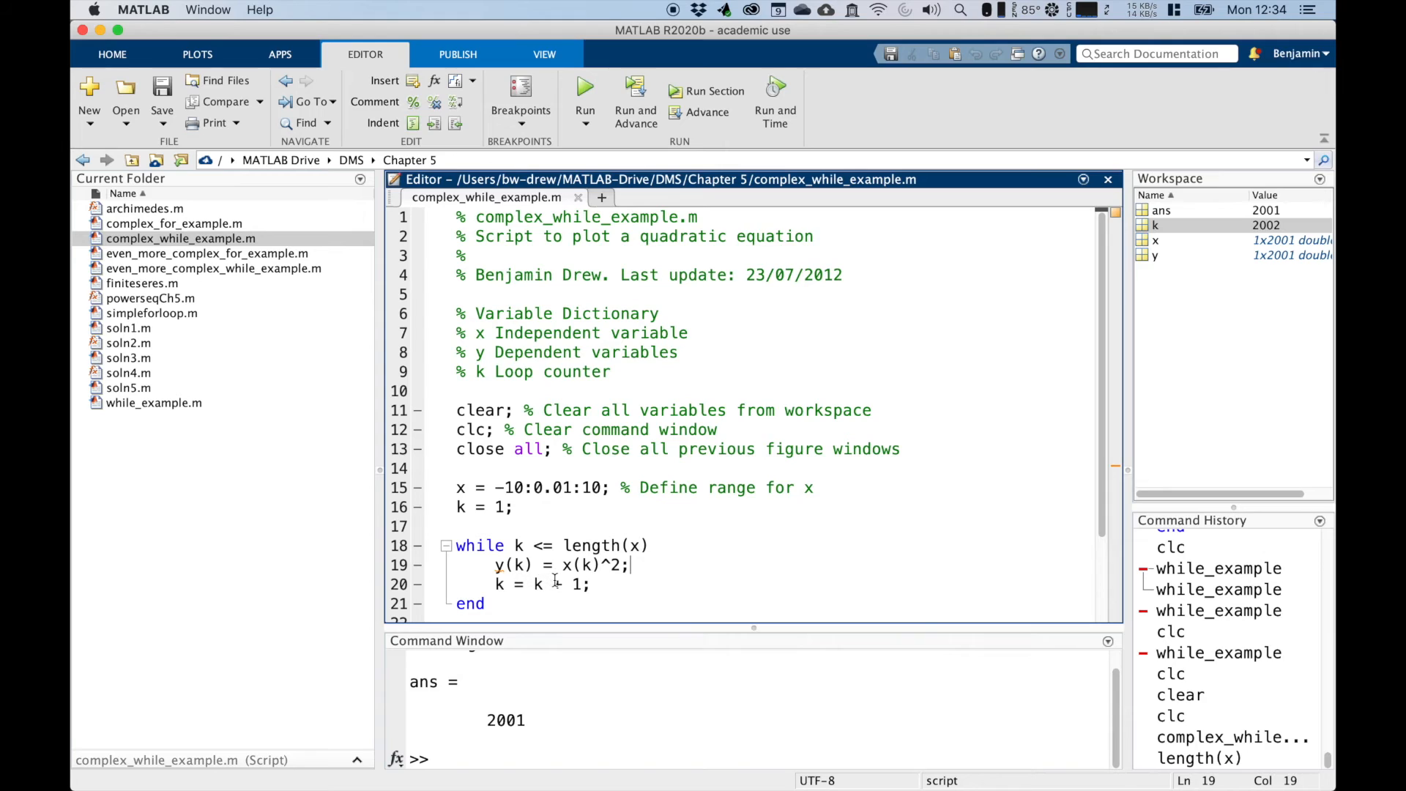
mouse_move(586, 590)
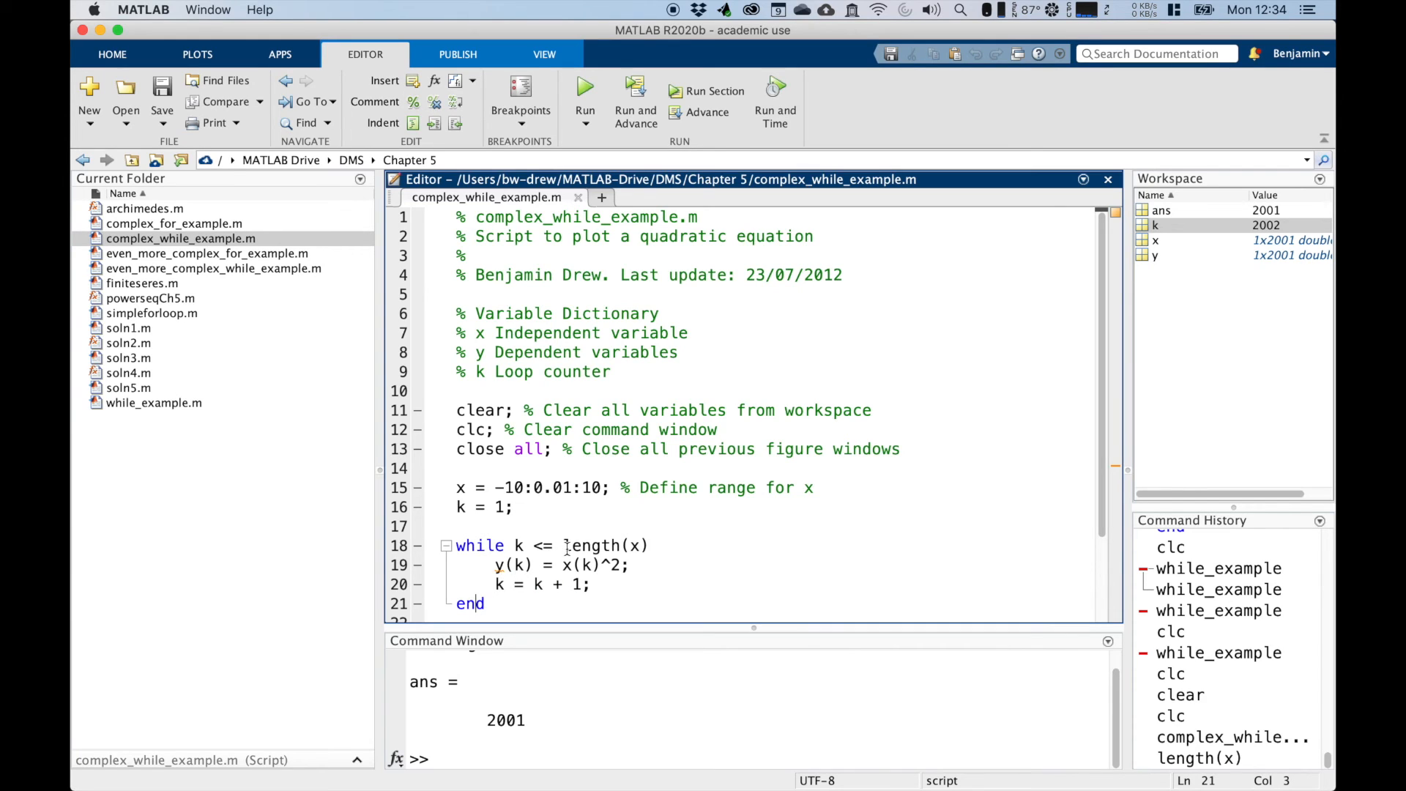
scroll(down, 3)
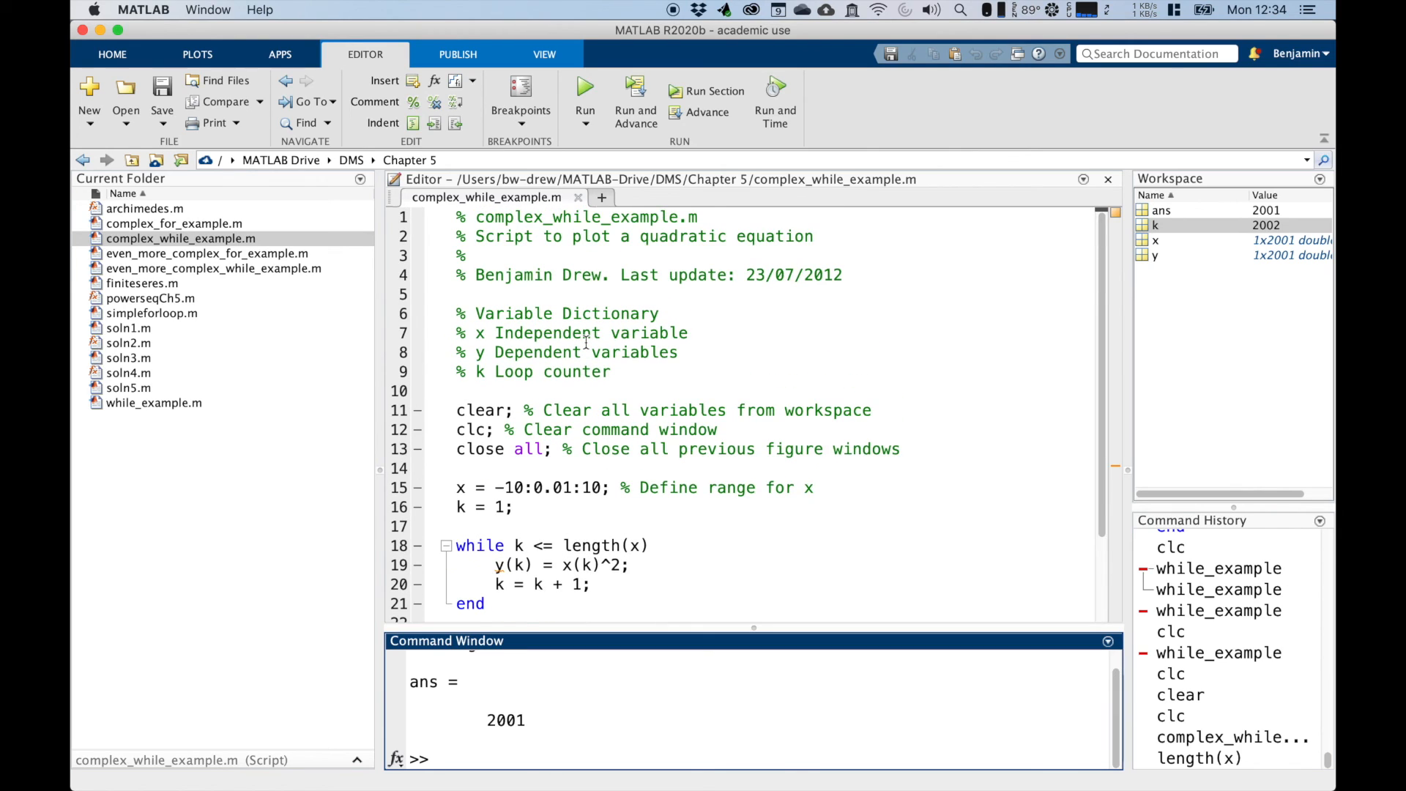
Rerun complex_while_example and bring up Figure 1 showing y = x² from -10 to 10
text(complex)
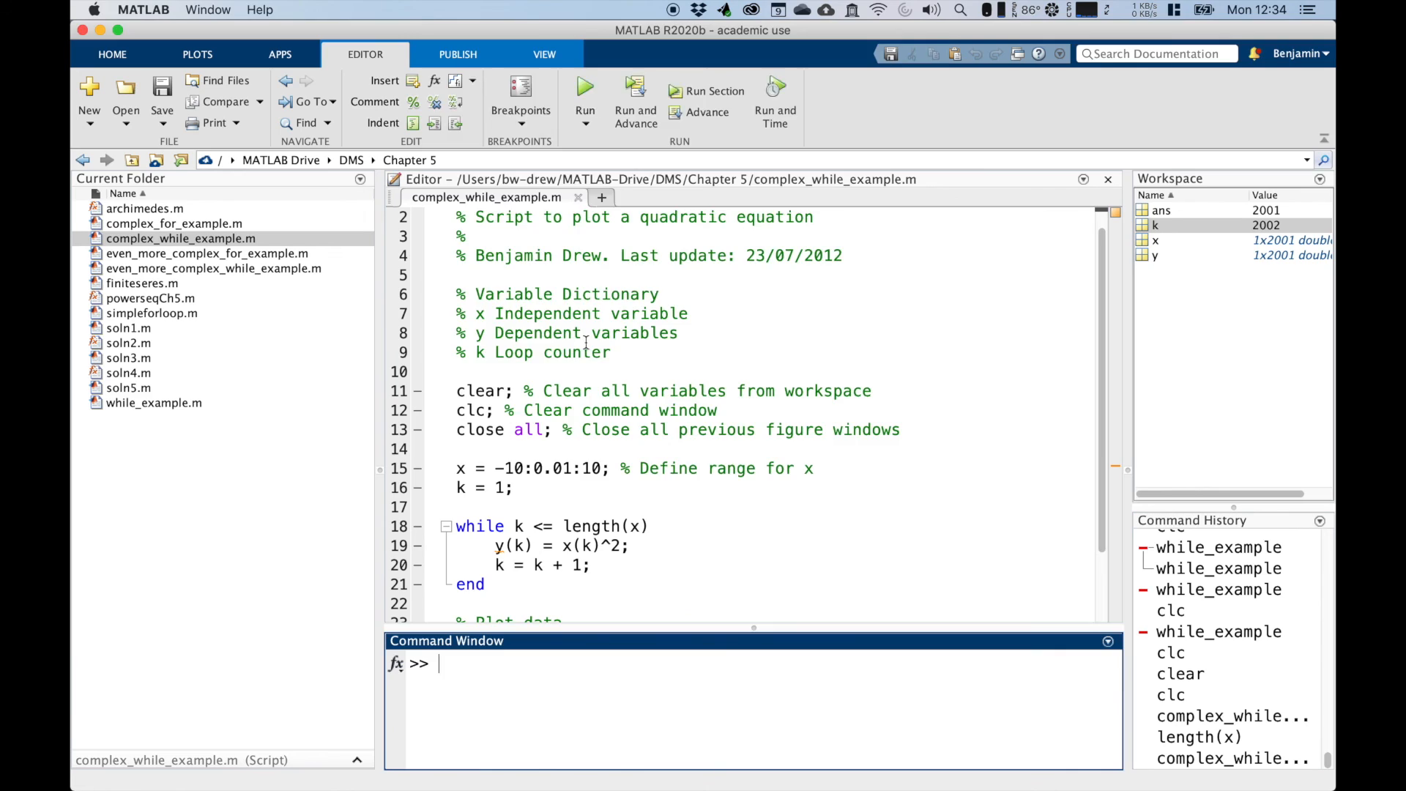
click(584, 87)
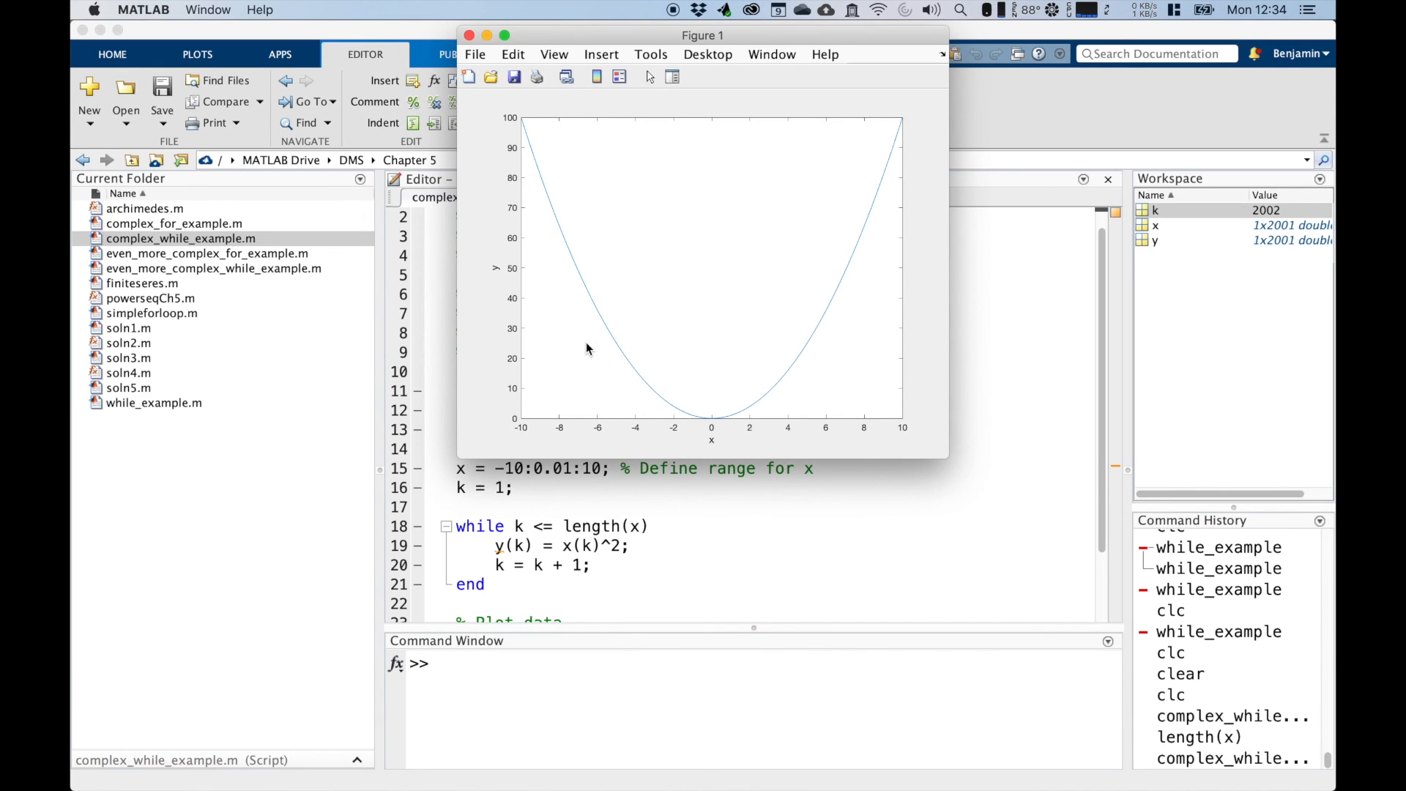